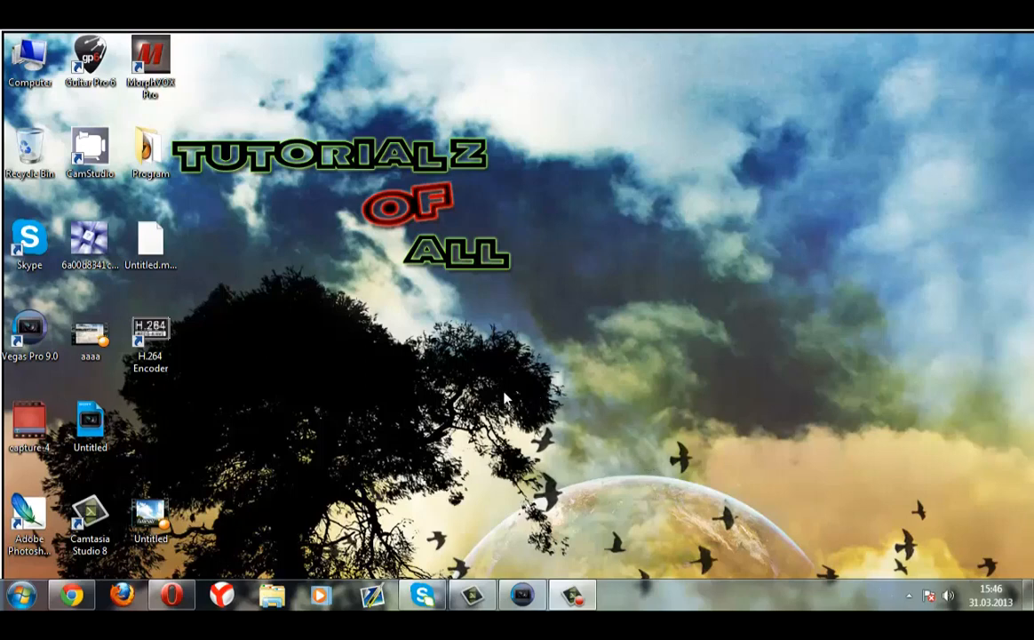
mouse_move(443, 286)
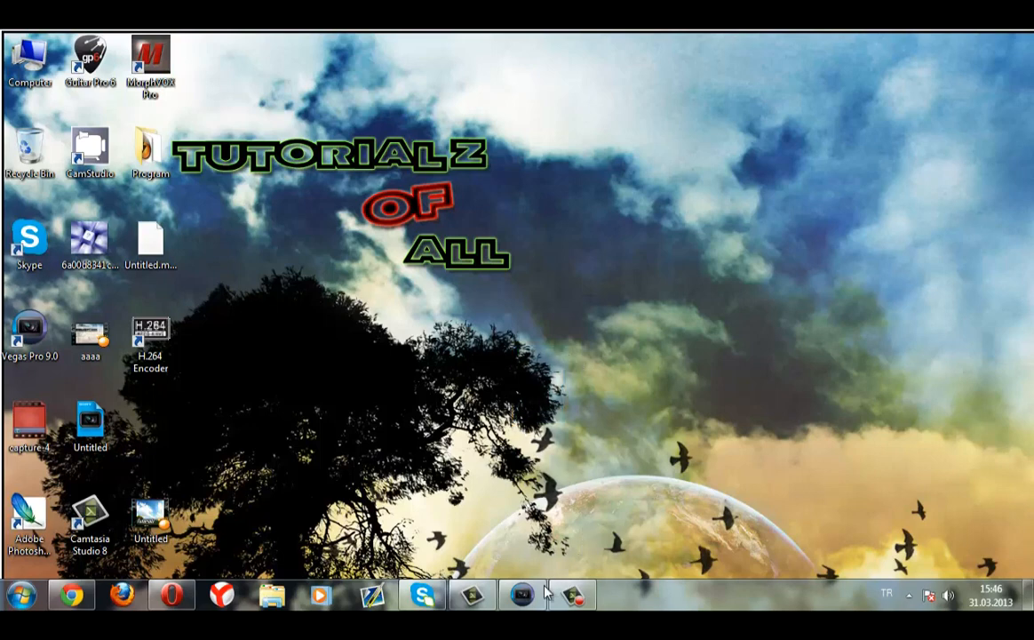
mouse_move(504, 227)
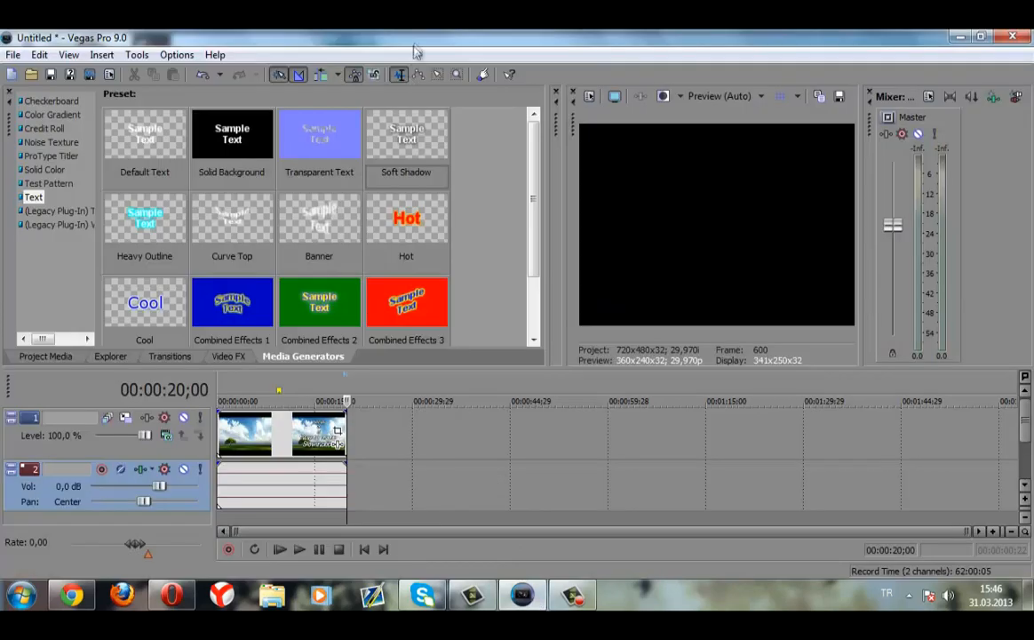
mouse_move(430, 373)
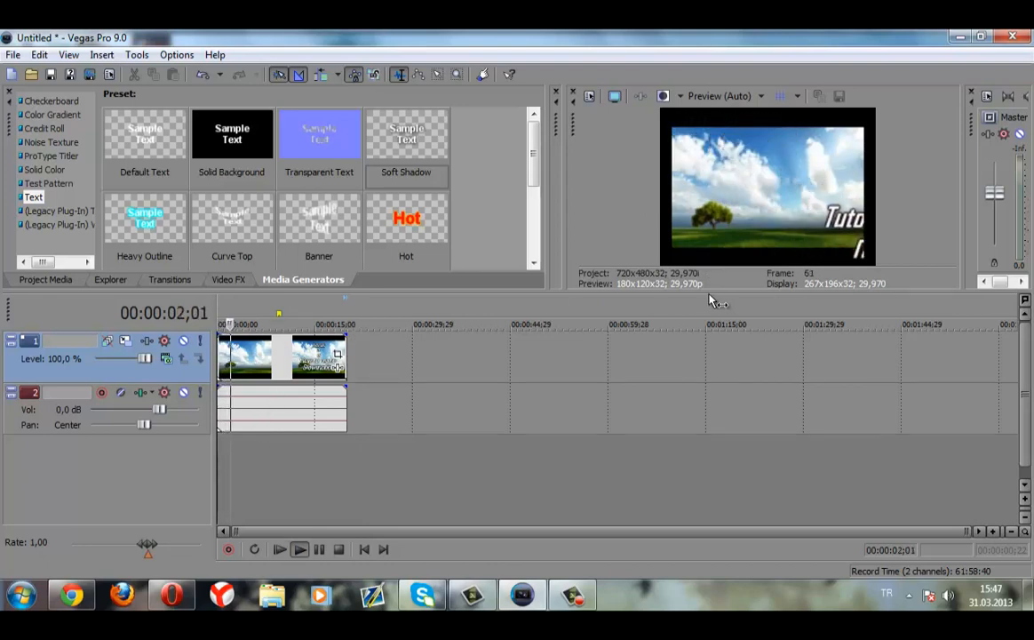
- Stop playback so the clip's end edge can be Ctrl-dragged to time-stretch it
click(298, 548)
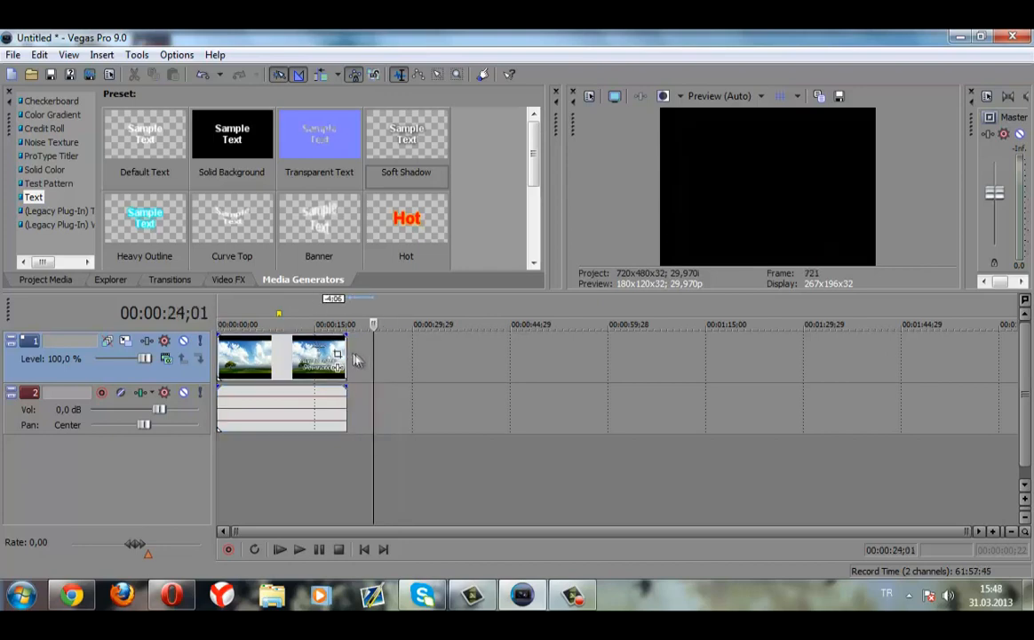
mouse_move(352, 352)
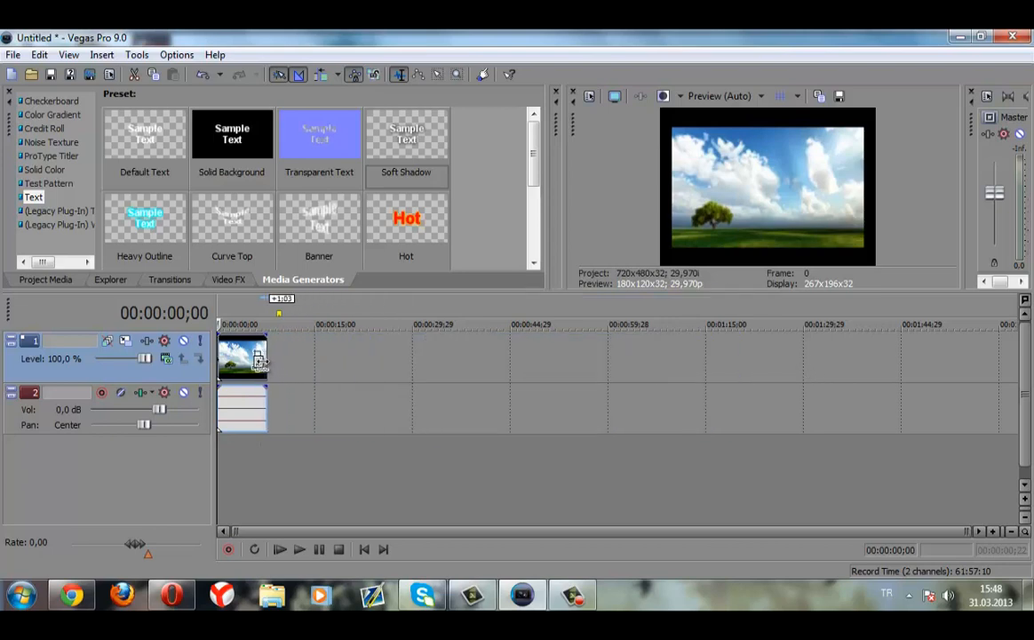
- Ctrl-drag the clip's right edge to compress video and audio to a few seconds for faster playback
drag(257, 355, 702, 364)
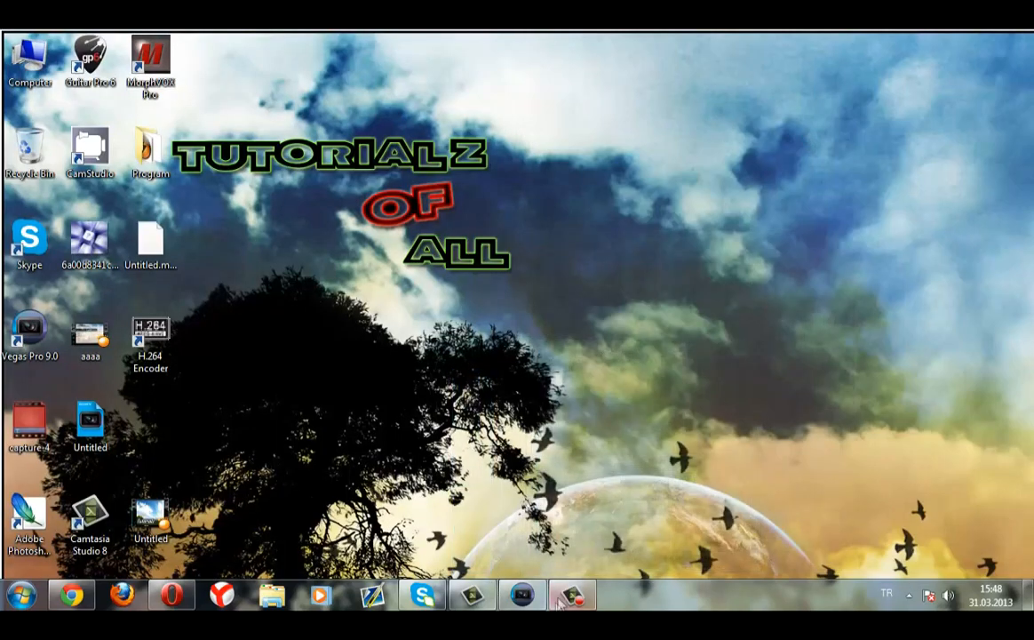
- Bring the Camtasia recorder's Recording panel up over the desktop from the taskbar
click(574, 600)
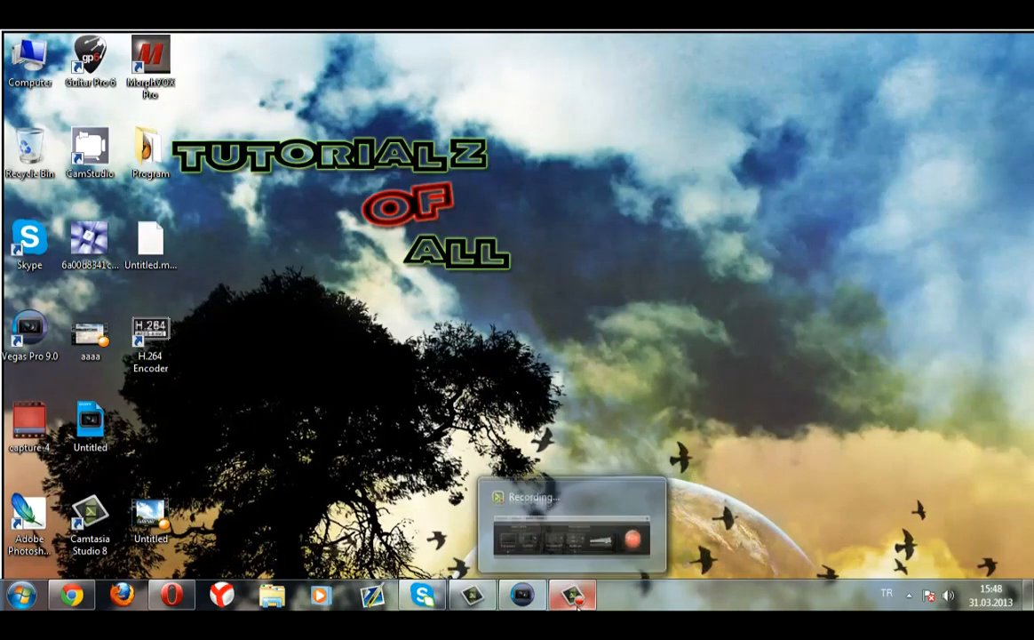